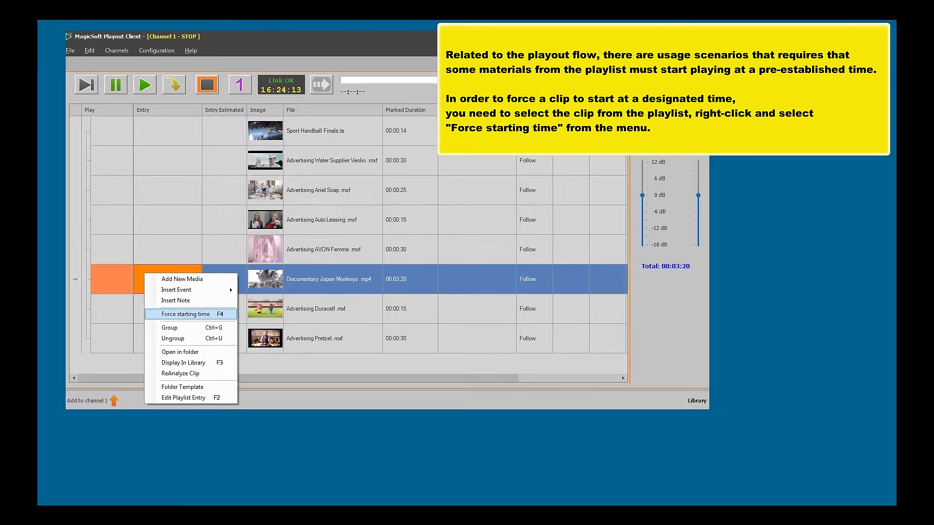
Step: Open the Force starting time dialog for the Documentary Japan Monkeys clip
left_click(185, 314)
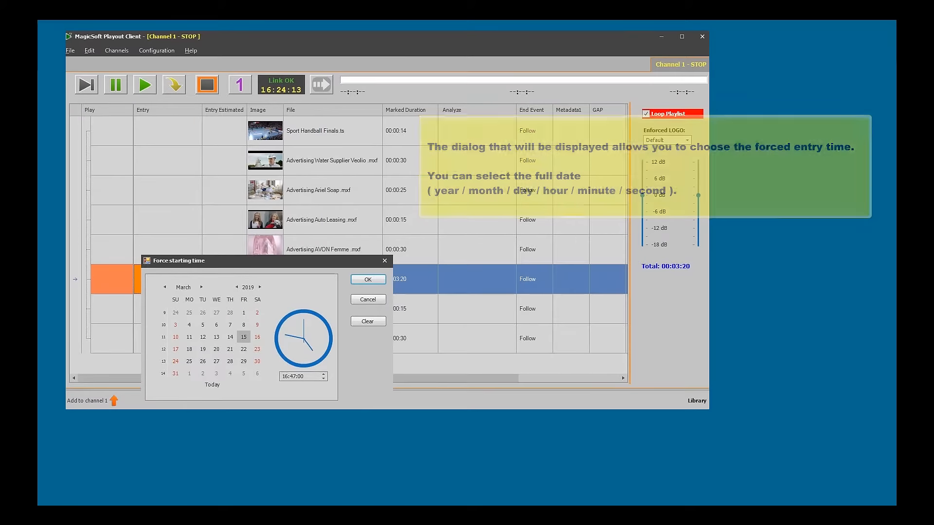
Step: Confirm a forced start of 16:47:00 on 15 March 2019 for the documentary clip
left_click(368, 280)
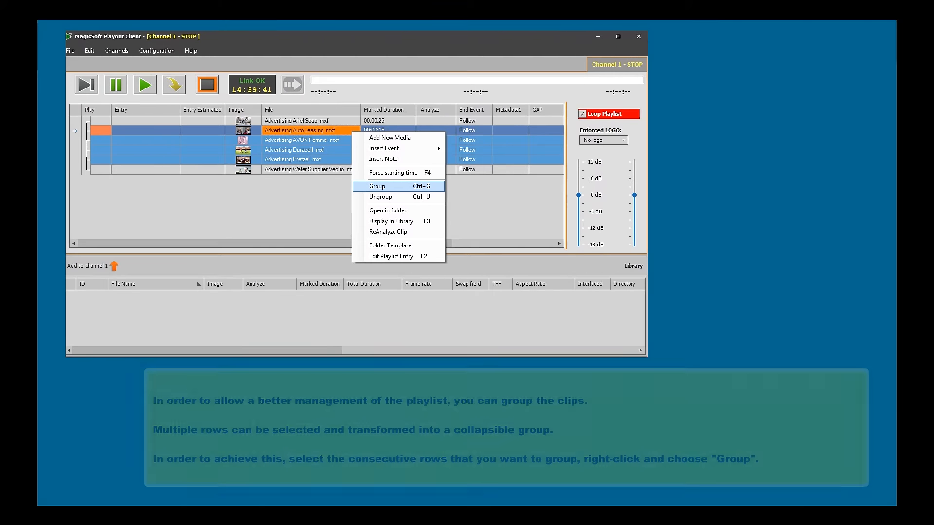
Step: Group the Auto Leasing to Pretzel clips and open the new group's context menu
left_click(376, 186)
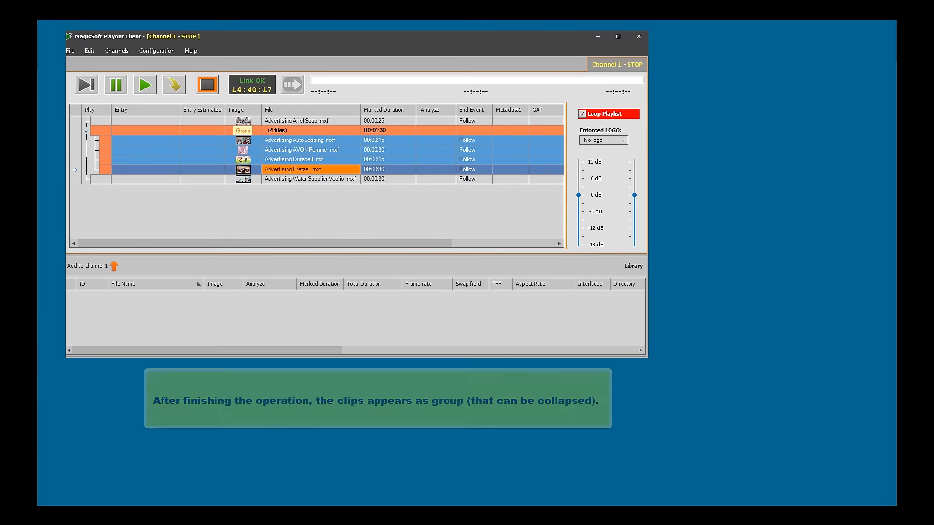
right_click(277, 130)
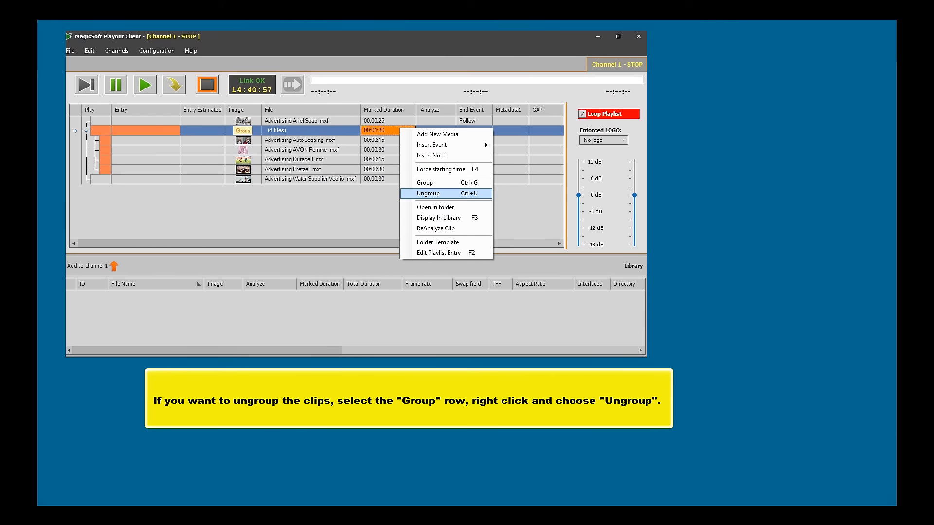